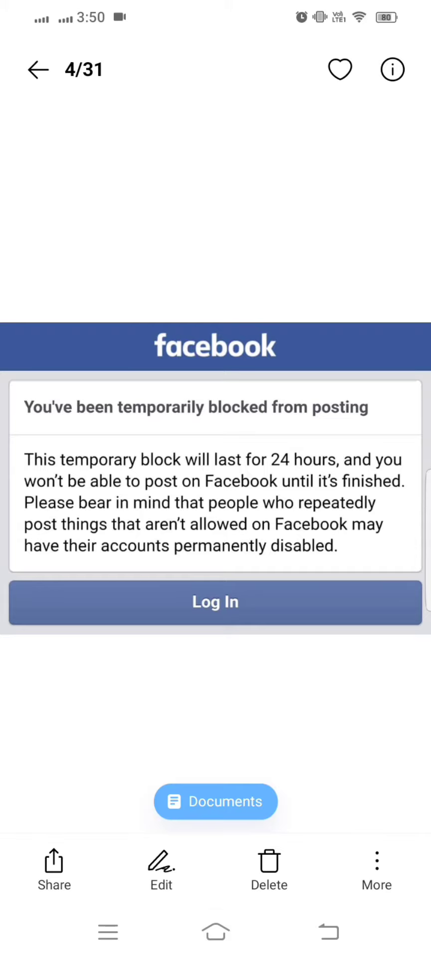
- Leave the Gallery photo viewer and return to the phone's home screen
left_click(215, 932)
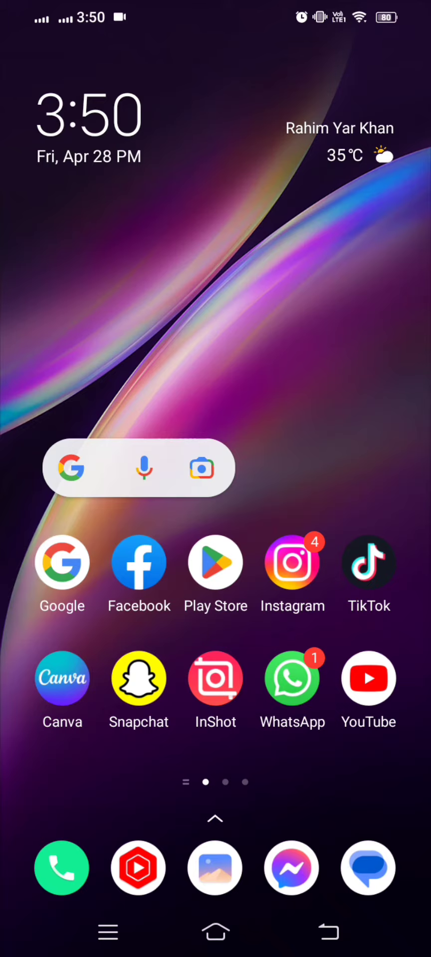
scroll("left", 3)
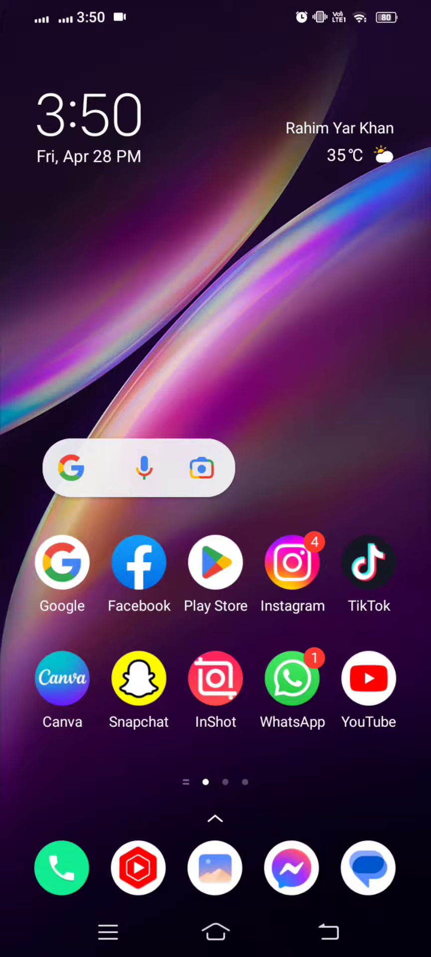
- Launch Facebook and reach the Help Center article on how to report abuse
left_click(140, 575)
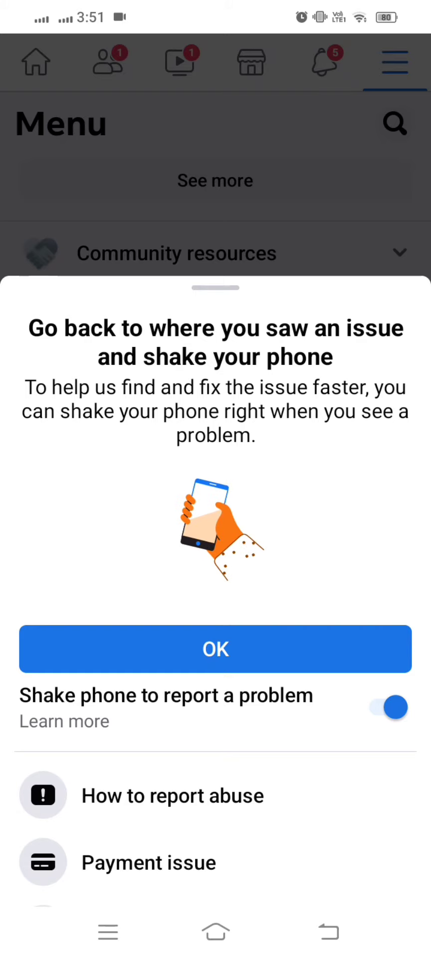
left_click(214, 649)
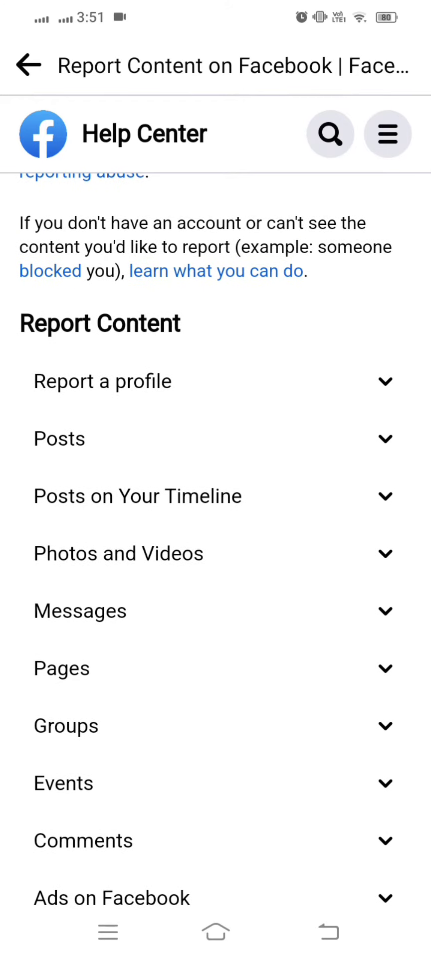
- Expand the Posts reporting instructions and answer No to 'Was this helpful?'
left_click(215, 439)
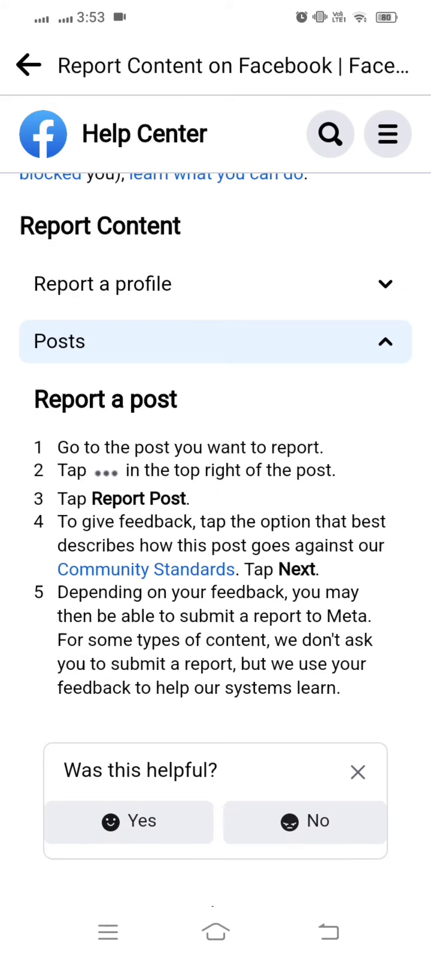
scroll("up", 3)
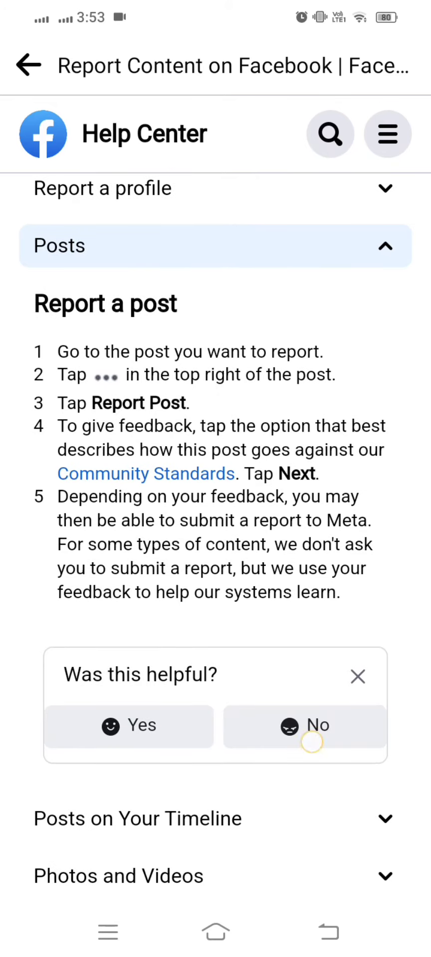
left_click(305, 725)
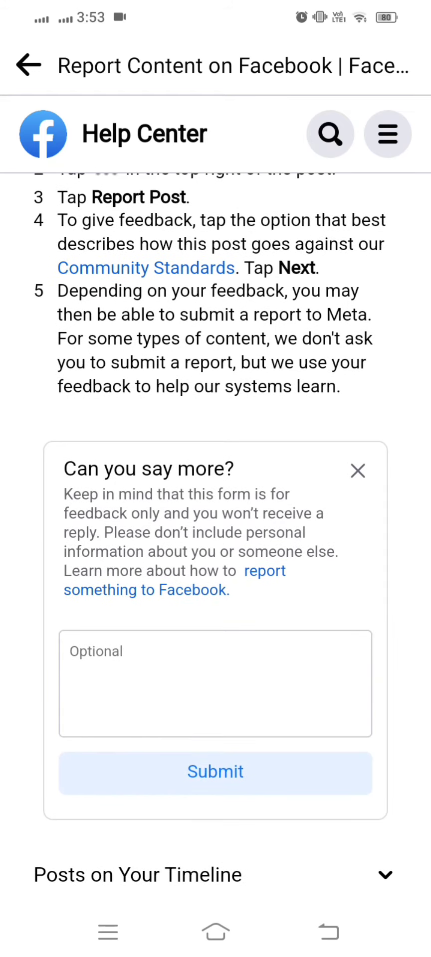
- Write a feedback message that posting was temporarily blocked, asking to fix it as soon as possible, ending with thanks
left_click(214, 685)
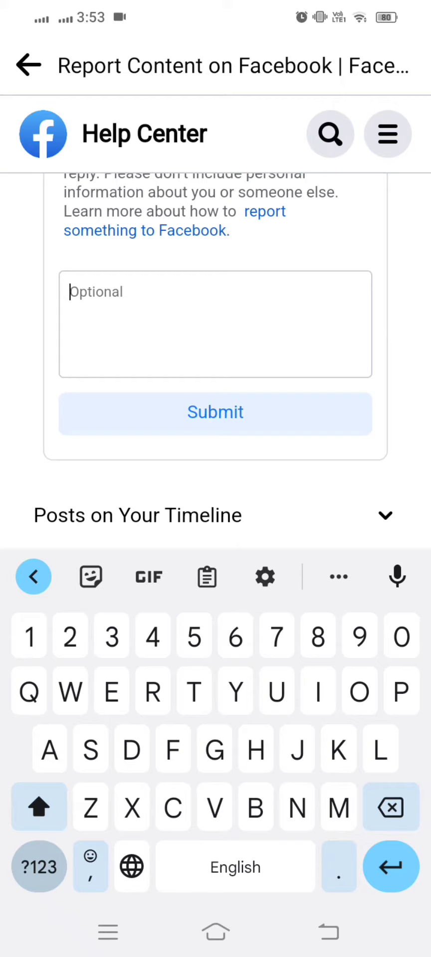
type("My l")
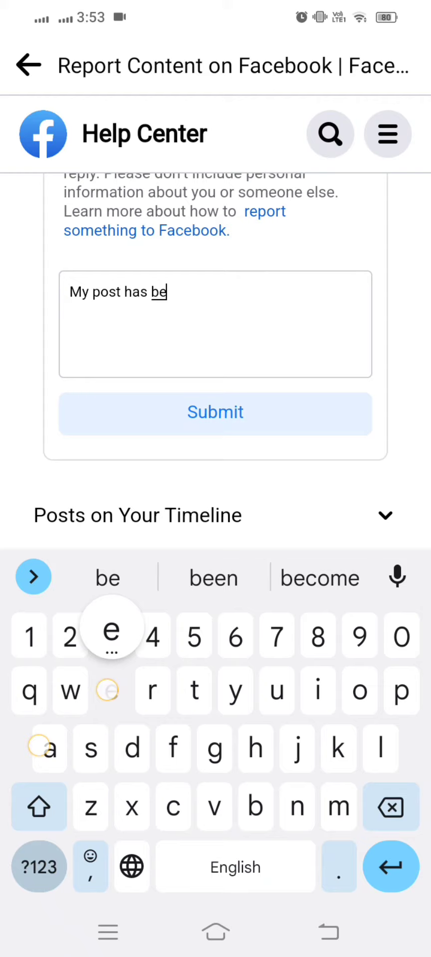
type("en blocked temporarily so please f")
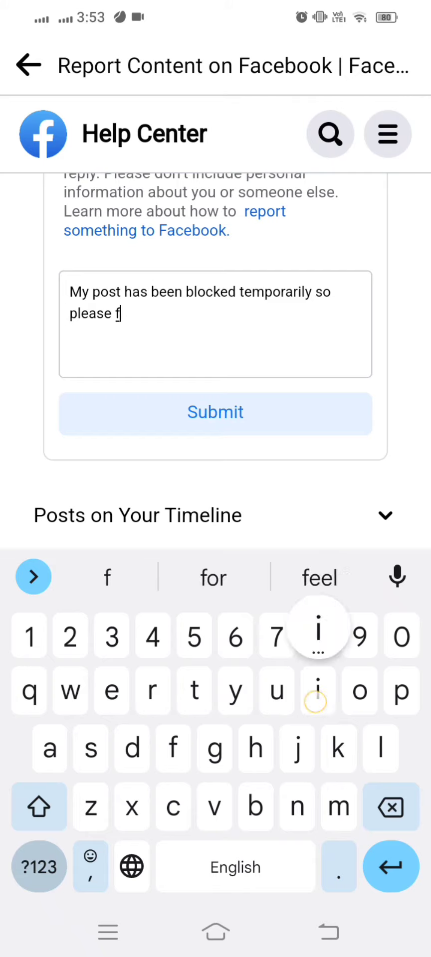
type("ix it as soon as possible")
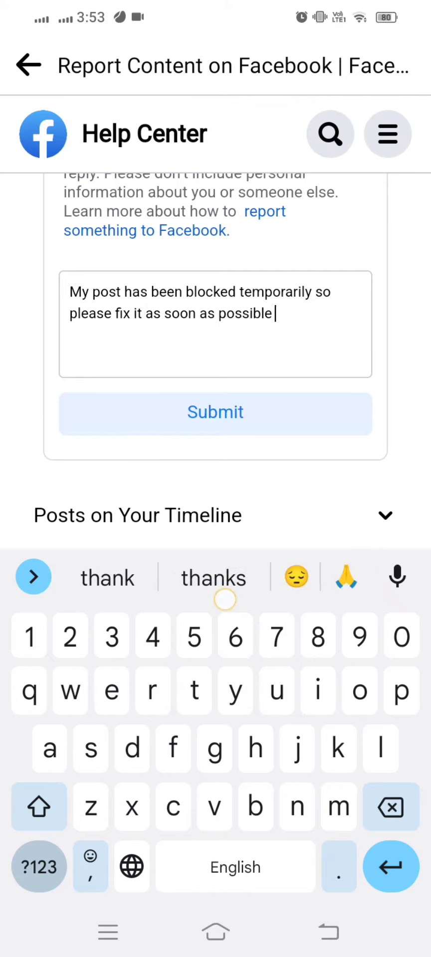
left_click(213, 577)
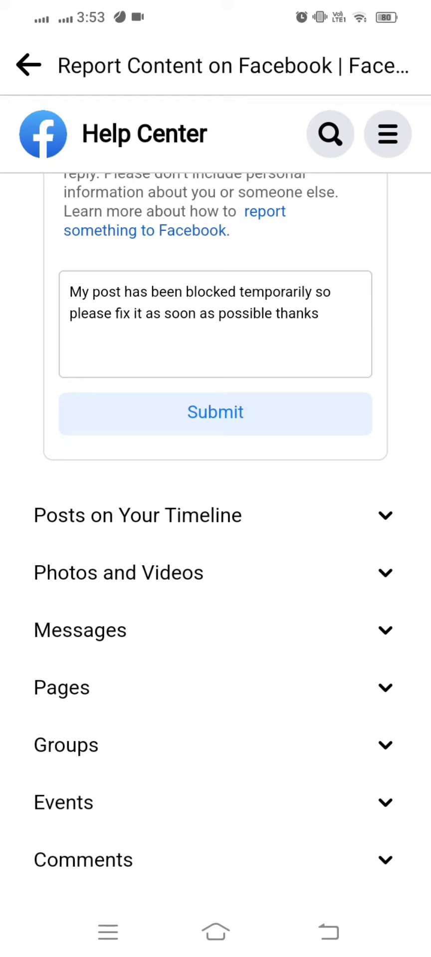
scroll("up", 3)
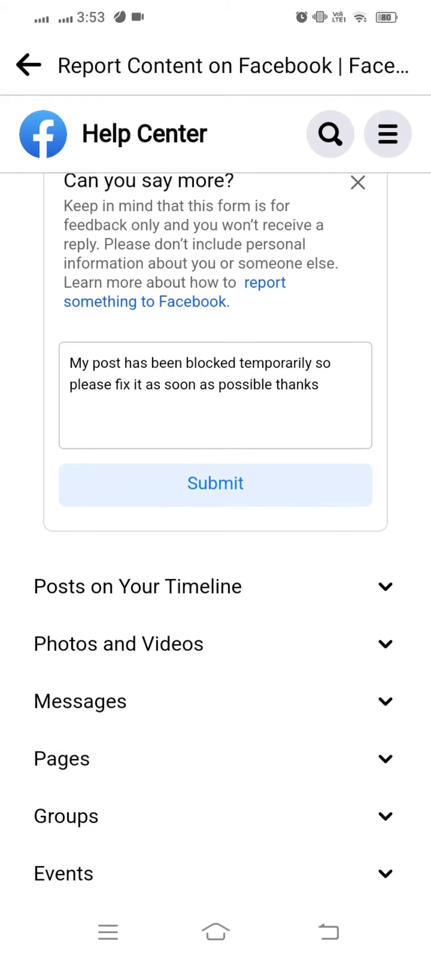
left_click(213, 396)
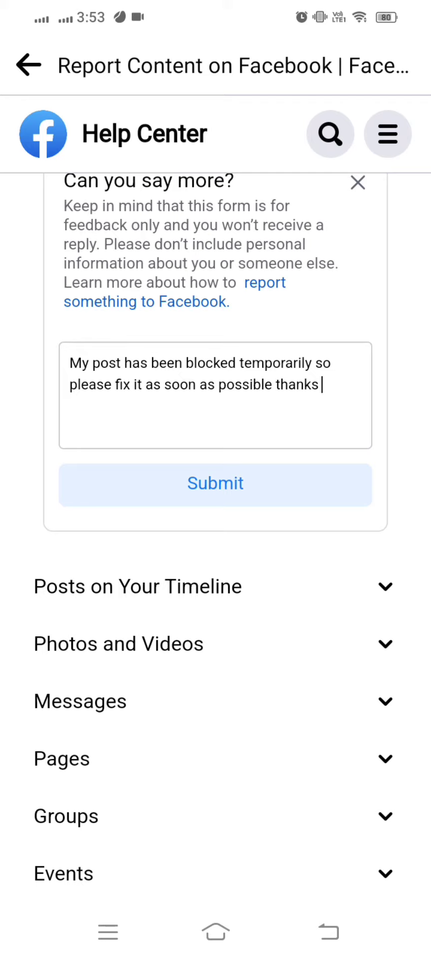